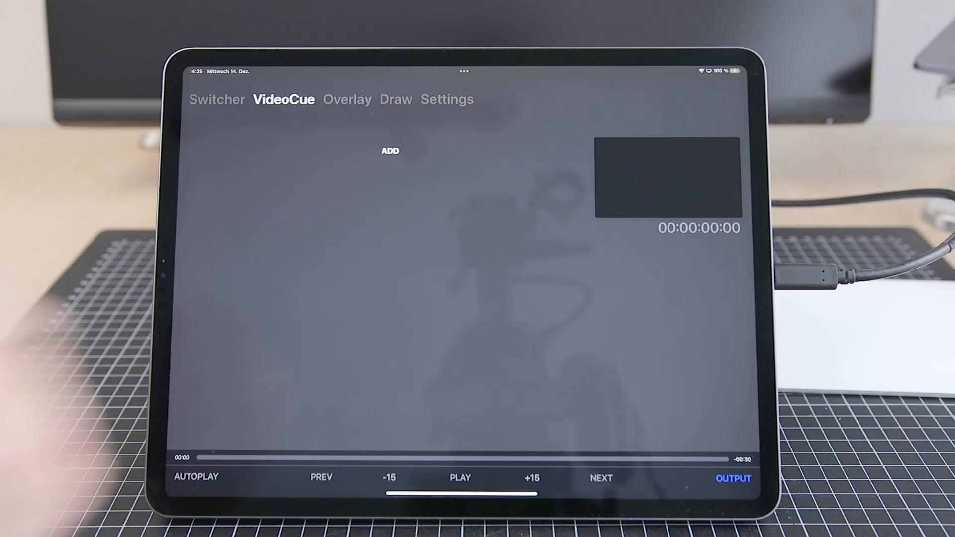
Switch from the empty VideoCue list to LiveApp's Settings page and scroll through its options.
left_click(448, 99)
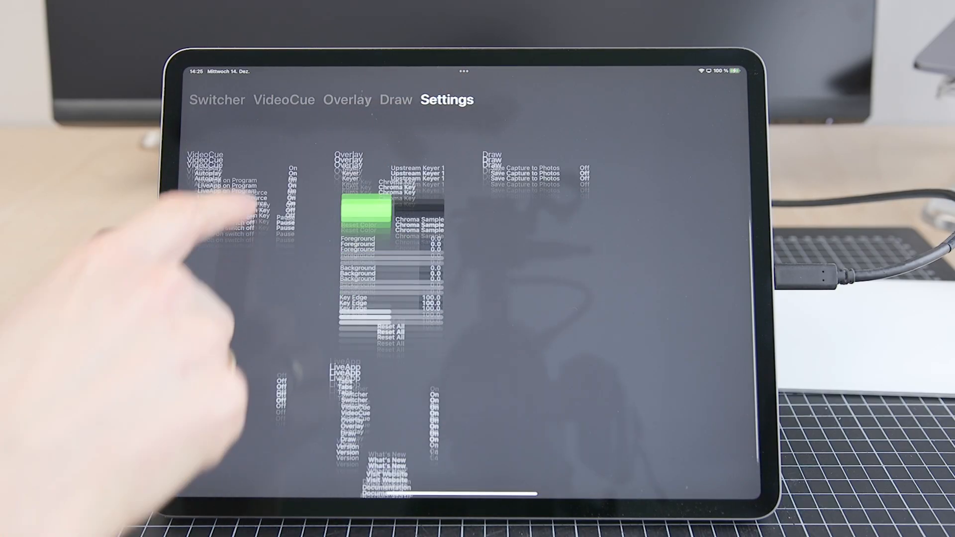
scroll("down", 3)
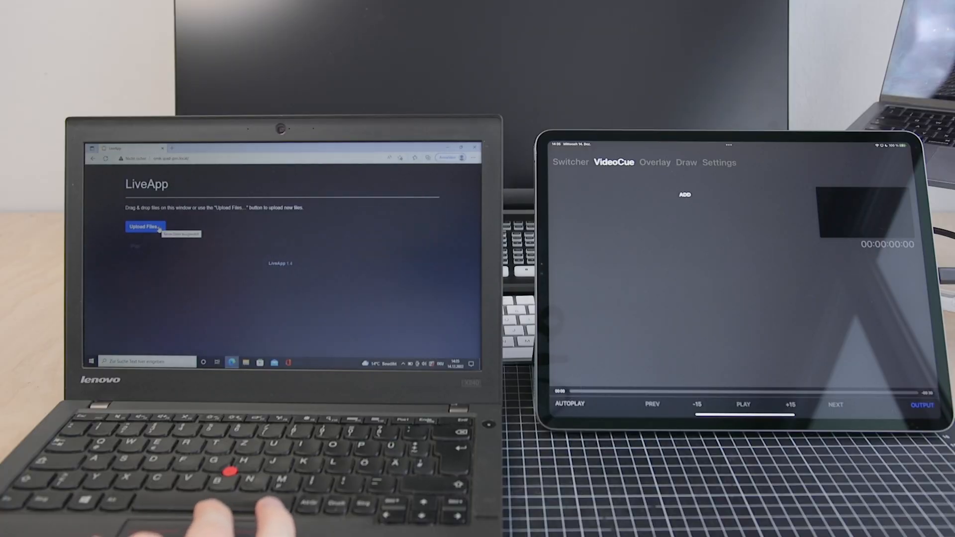
Choose the Shape_Color_BG sample clips from the laptop in the Upload Files dialog.
left_click(142, 227)
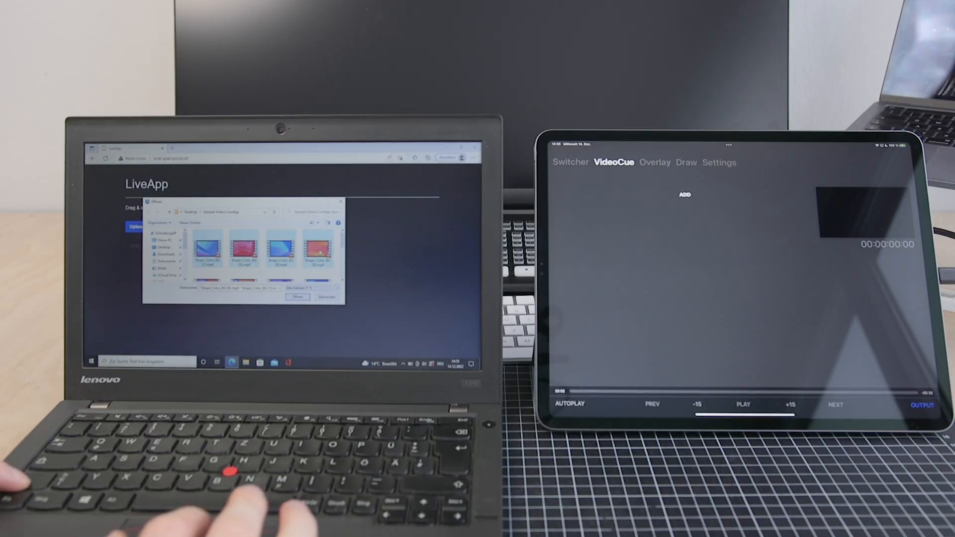
left_click(297, 296)
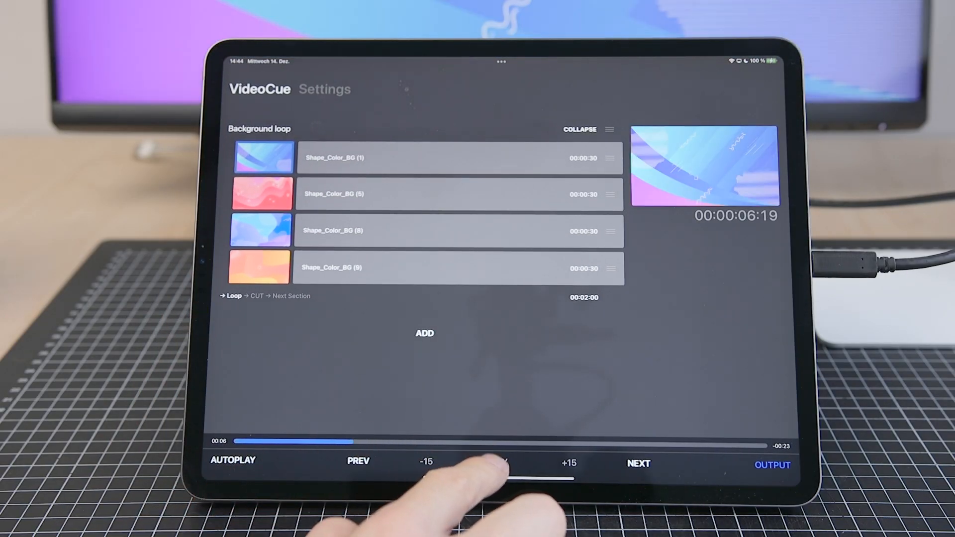
Leave the playing Background loop for LiveApp Play's Settings page.
left_click(324, 90)
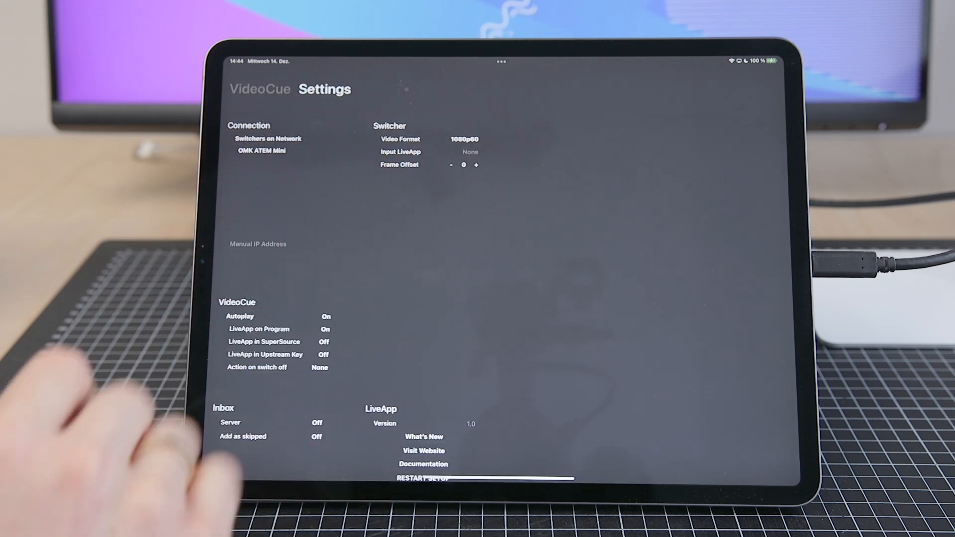